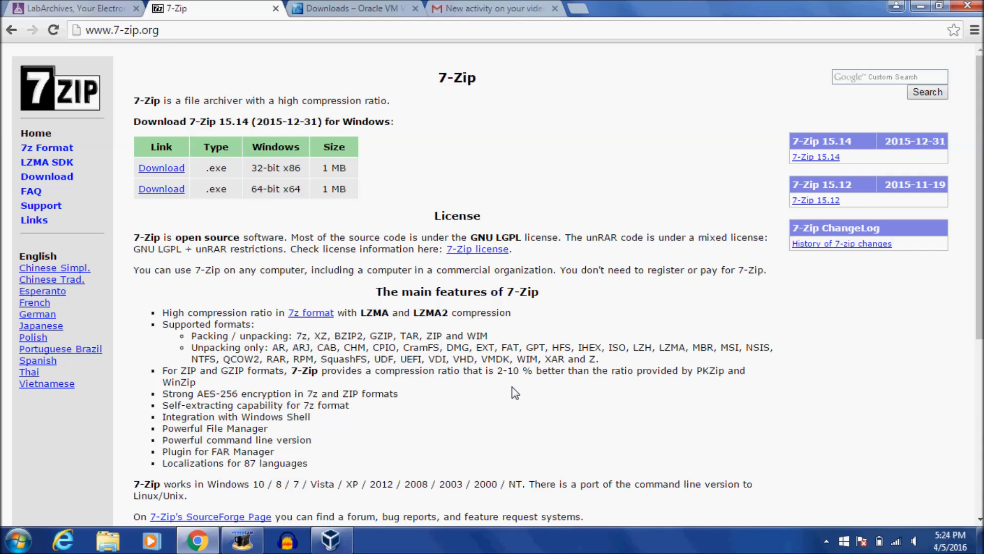
pyautogui.moveTo(510, 6)
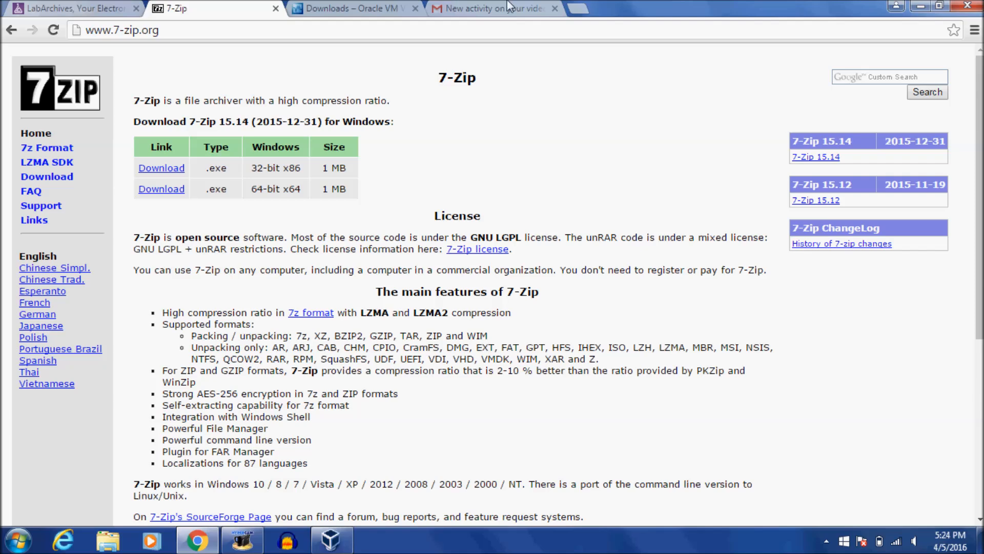
# Show the Gmail message with the viewer comment asking how to unzip the QIIME image.
pyautogui.click(490, 8)
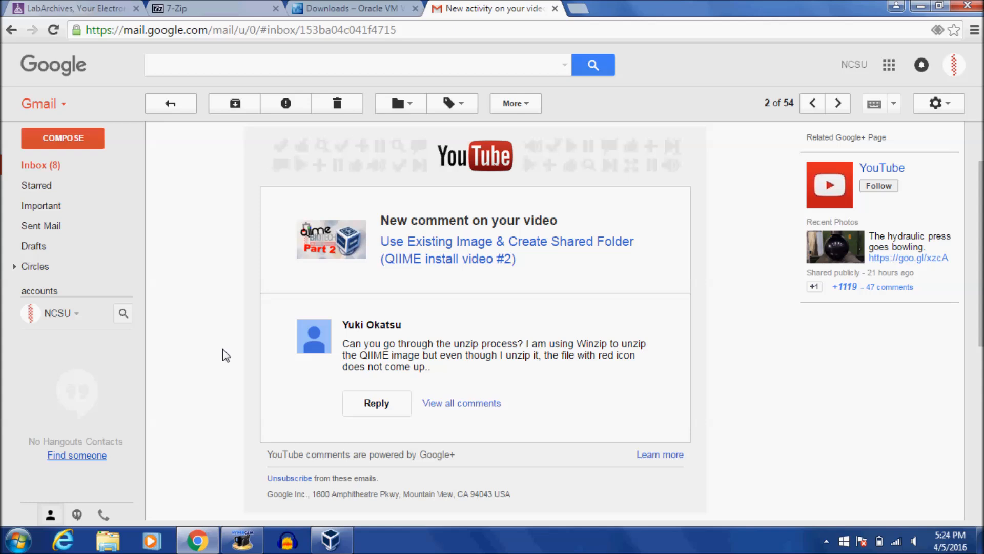
pyautogui.moveTo(94, 538)
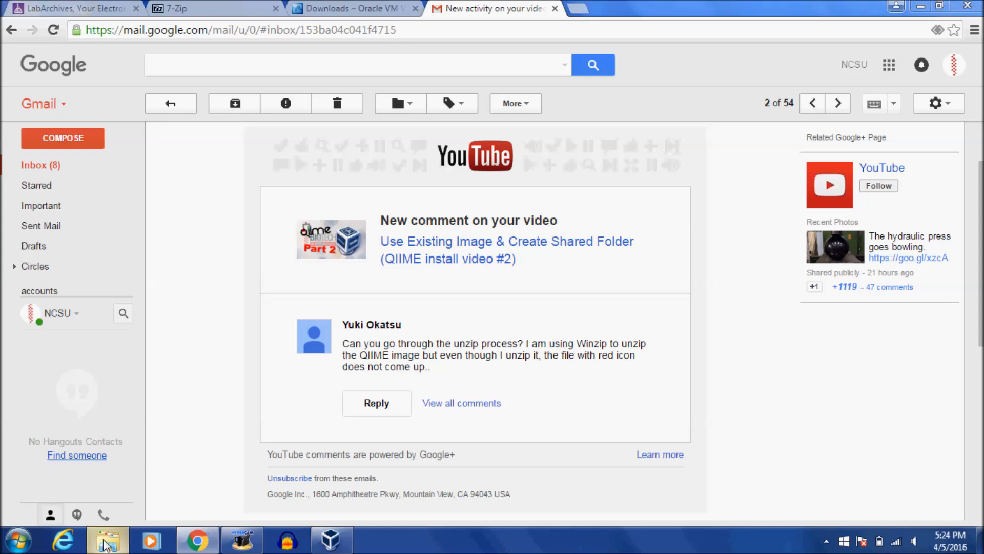
pyautogui.click(107, 538)
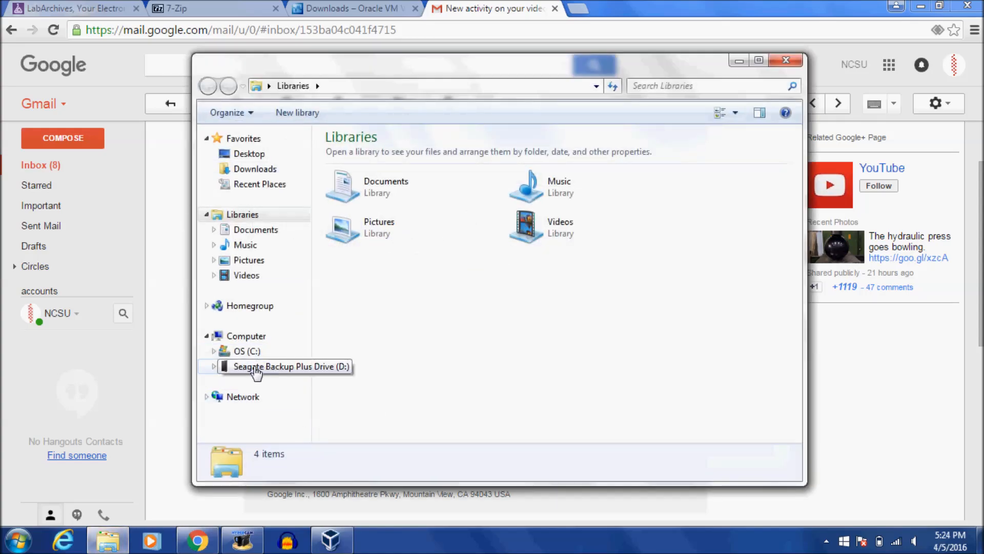
pyautogui.doubleClick(289, 366)
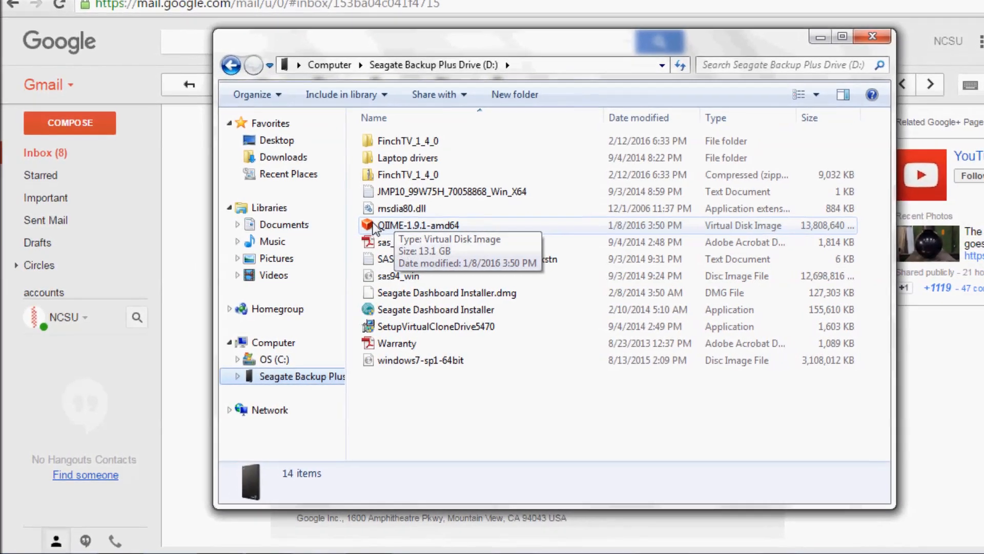
pyautogui.click(872, 36)
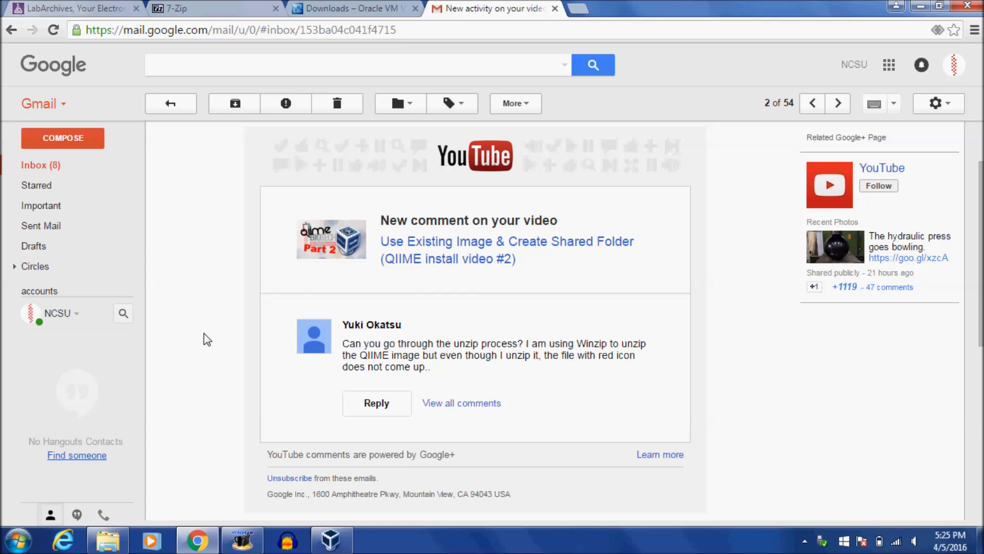
# Download and install the 64-bit 7-Zip 15.14 installer from the 7-Zip page.
pyautogui.click(213, 8)
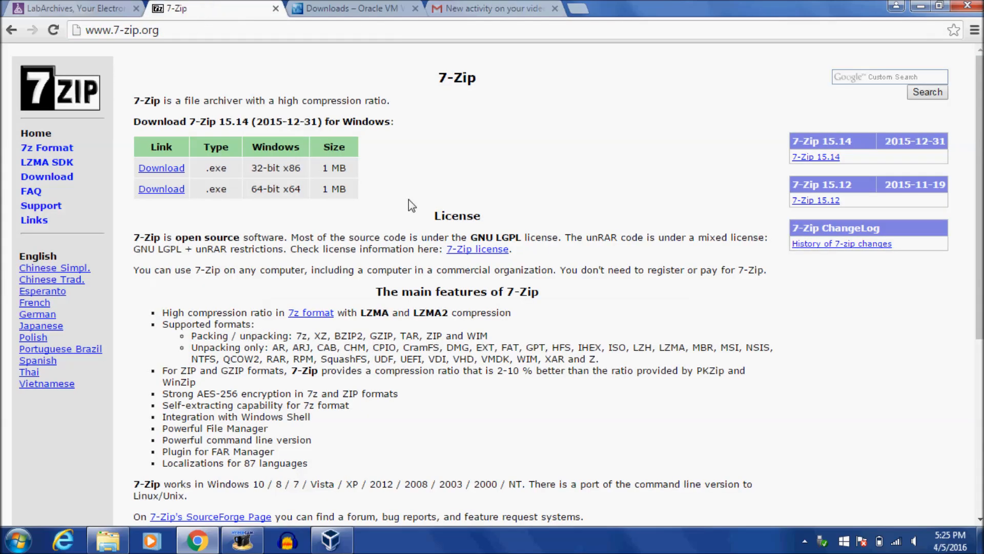
pyautogui.moveTo(449, 184)
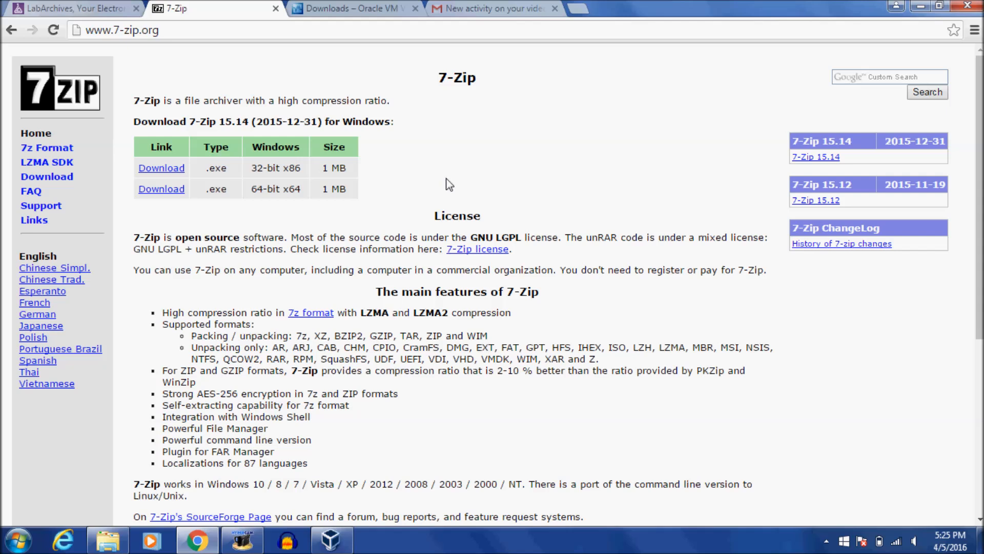
pyautogui.moveTo(472, 5)
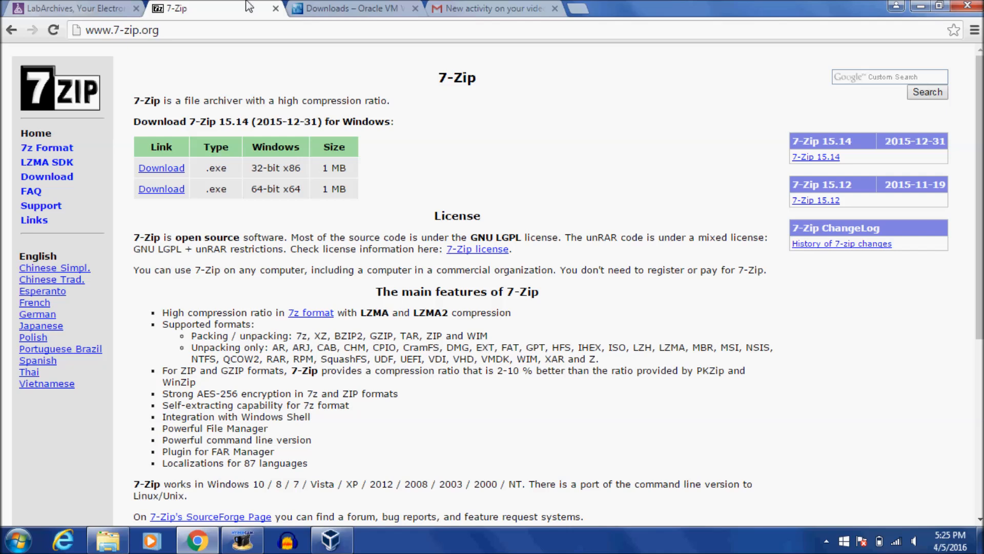
pyautogui.moveTo(223, 90)
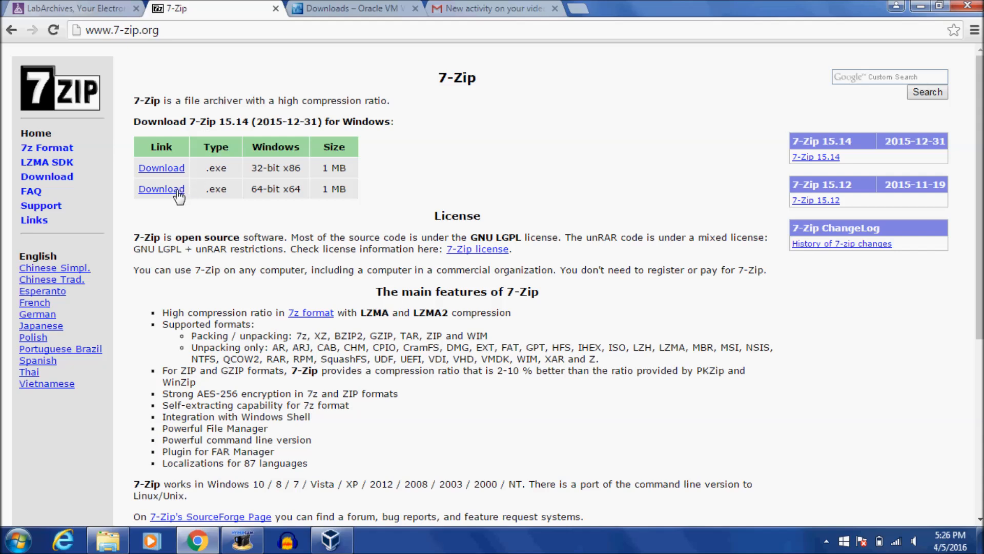
pyautogui.click(161, 189)
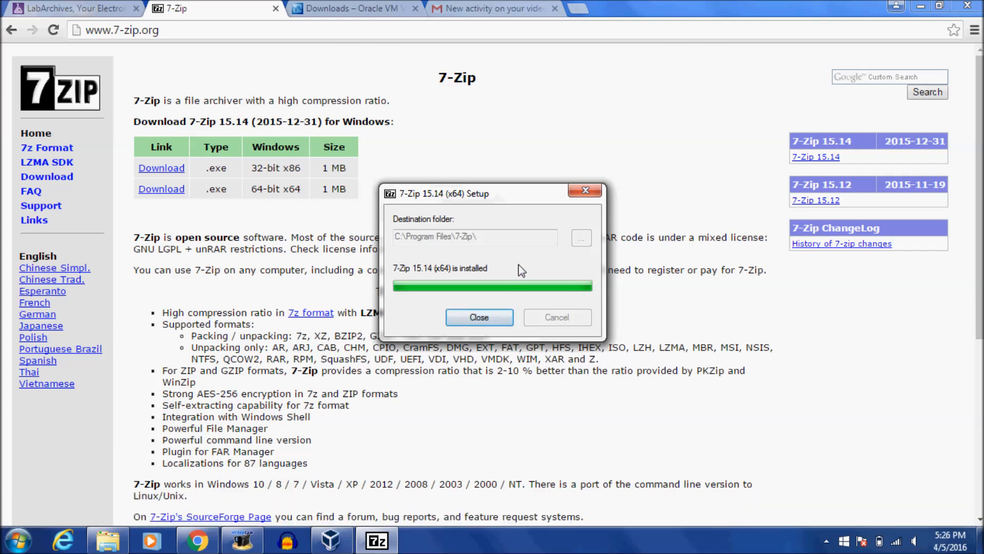
# Close the finished setup and locate FinchTV_1_4_0.zip on the backup drive.
pyautogui.click(479, 317)
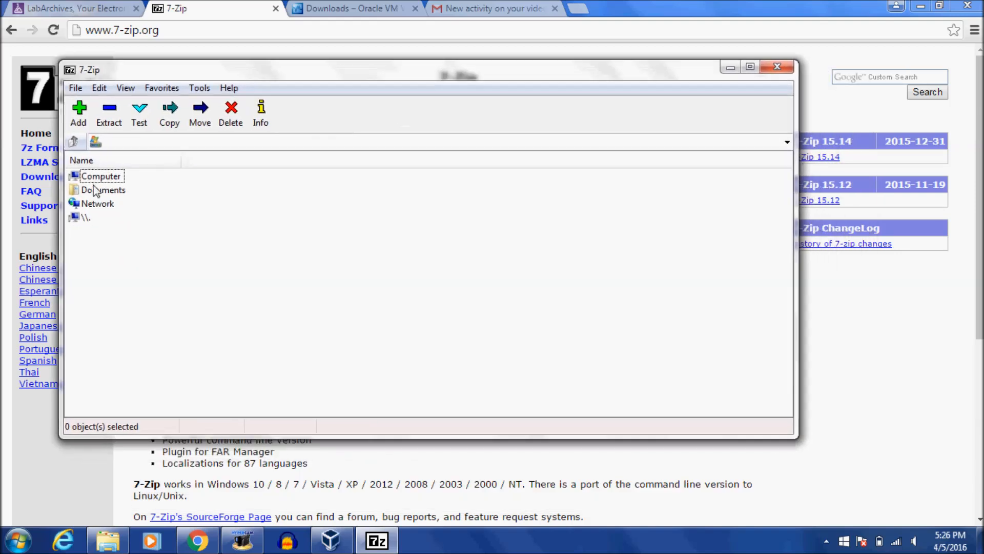
pyautogui.doubleClick(102, 189)
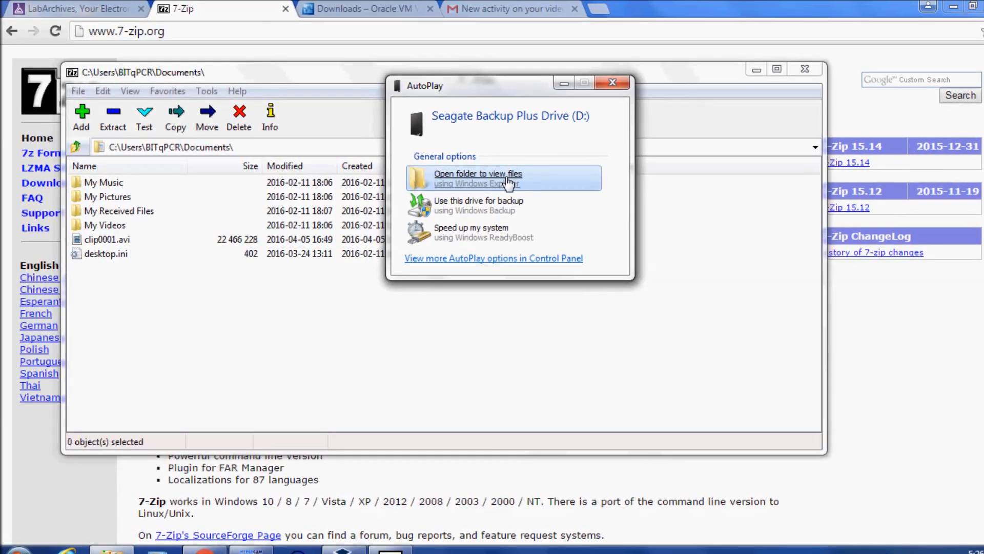
pyautogui.click(478, 179)
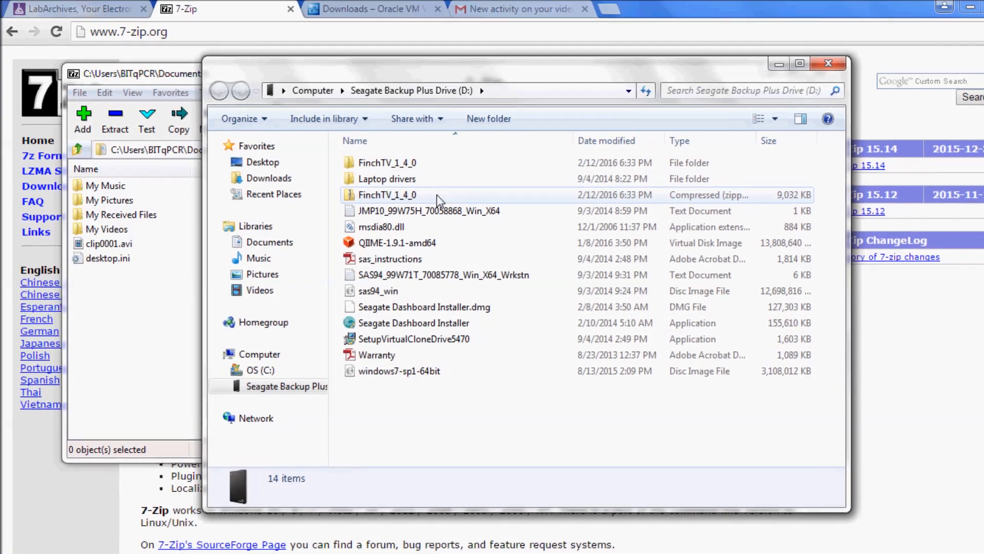
pyautogui.click(387, 195)
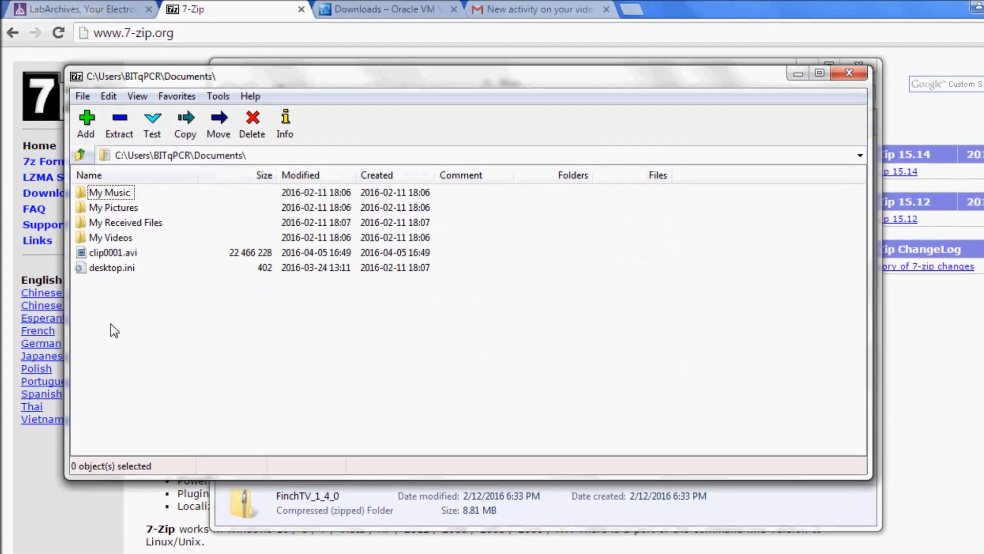
# Navigate 7-Zip File Manager up to Computer and list the D drive contents.
pyautogui.click(82, 154)
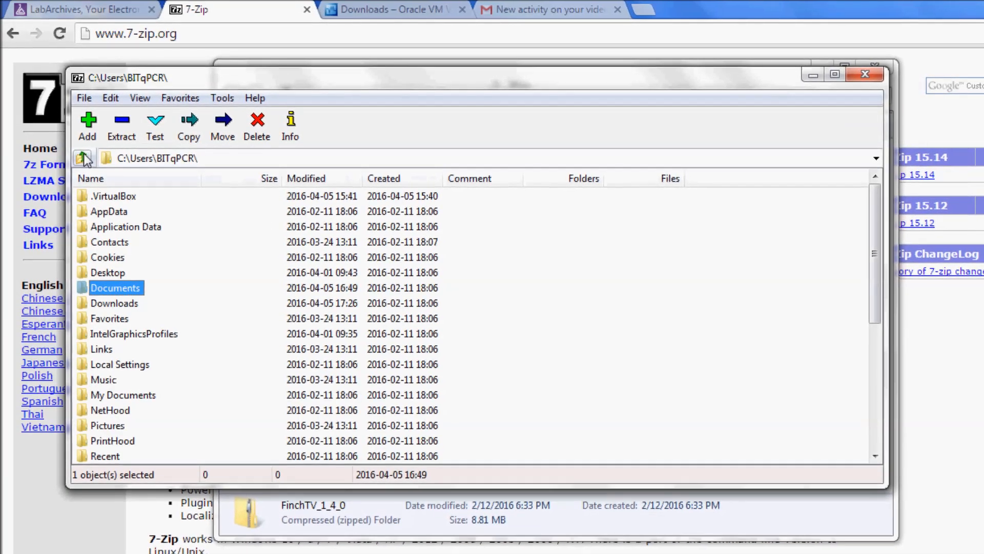
pyautogui.click(83, 157)
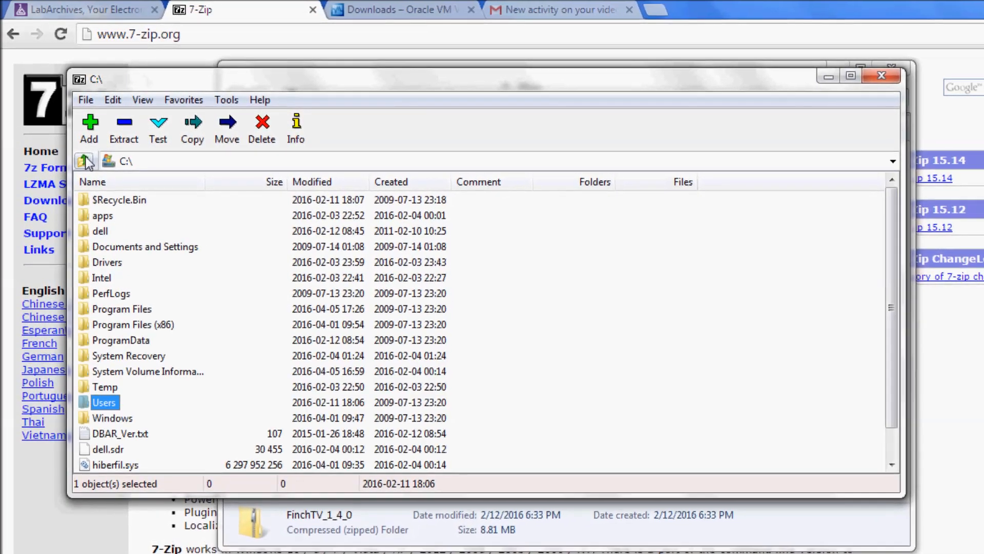
pyautogui.click(85, 161)
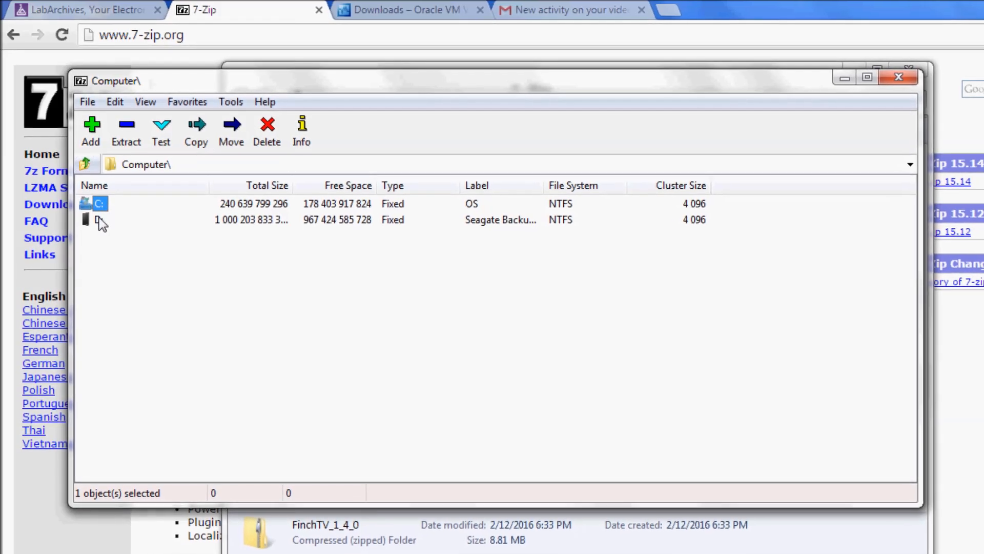
pyautogui.doubleClick(100, 219)
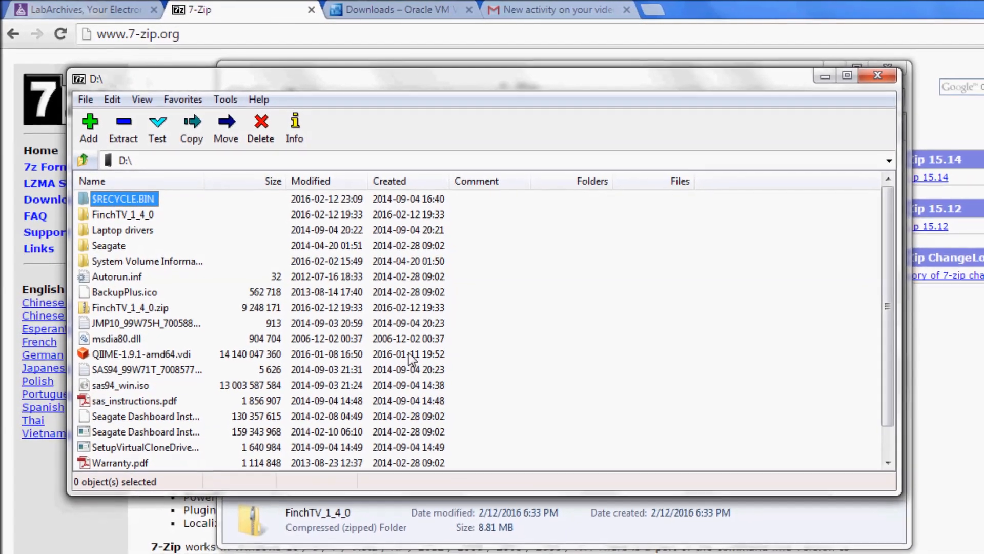
# Extract FinchTV_1_4_0.zip from the D drive into Libraries > Documents > My Documents.
pyautogui.click(130, 307)
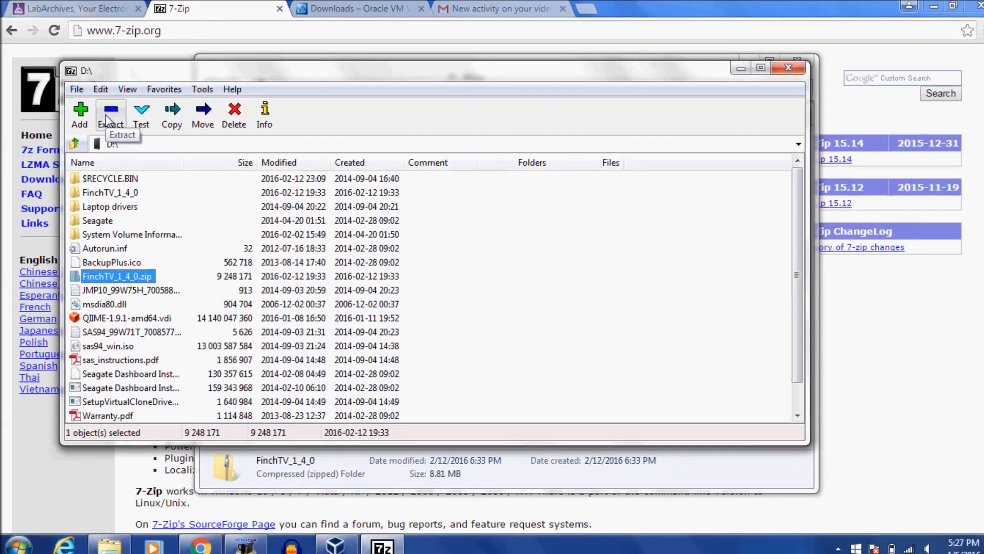
pyautogui.click(111, 115)
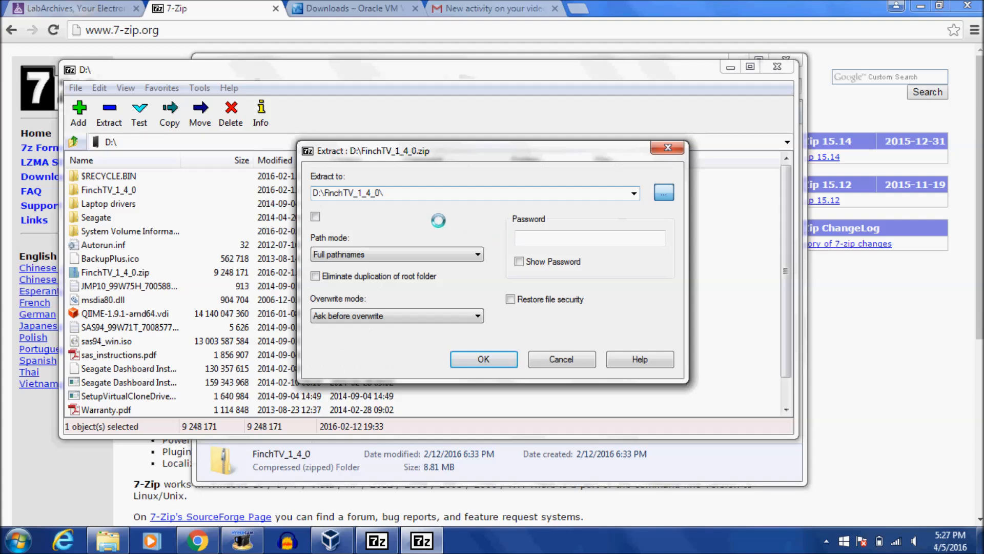
pyautogui.click(663, 193)
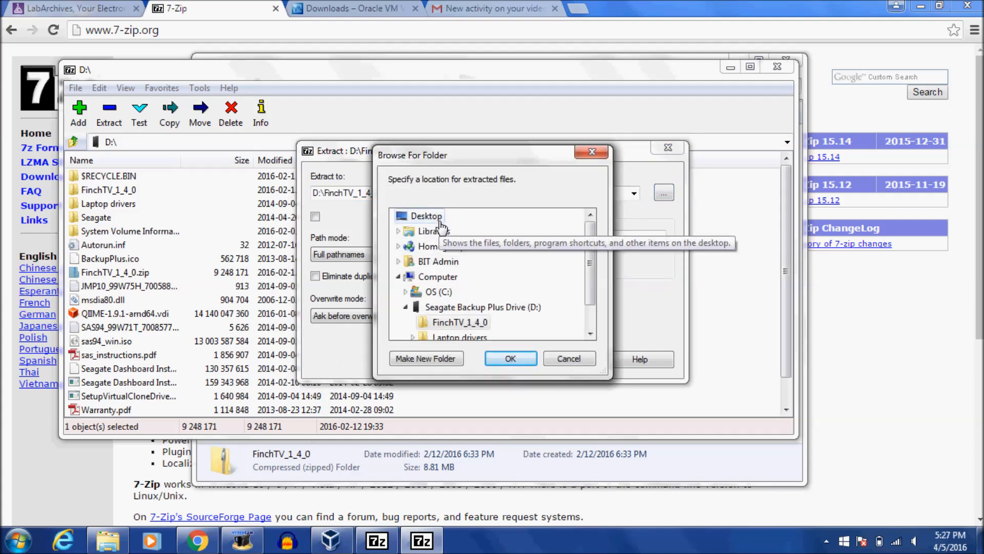
pyautogui.click(399, 231)
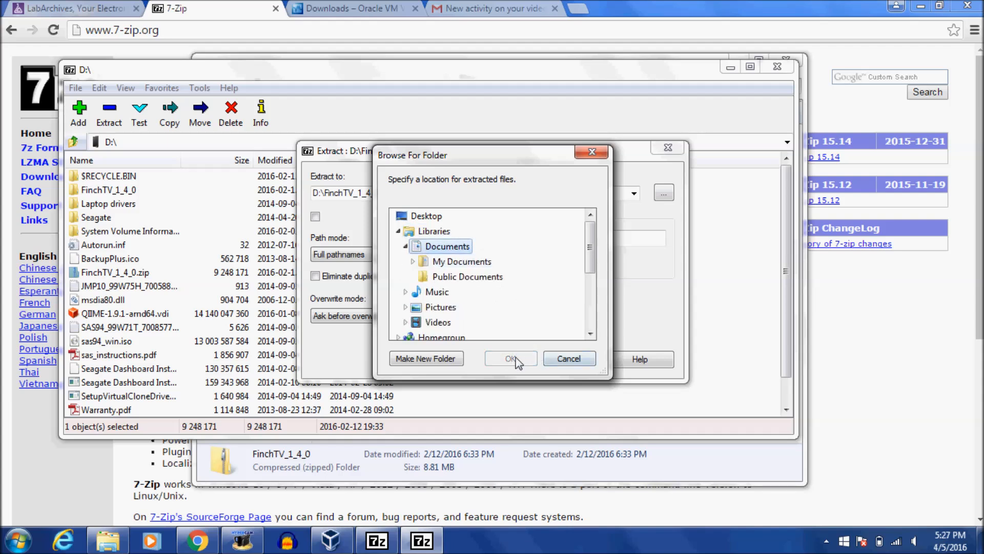
pyautogui.click(461, 261)
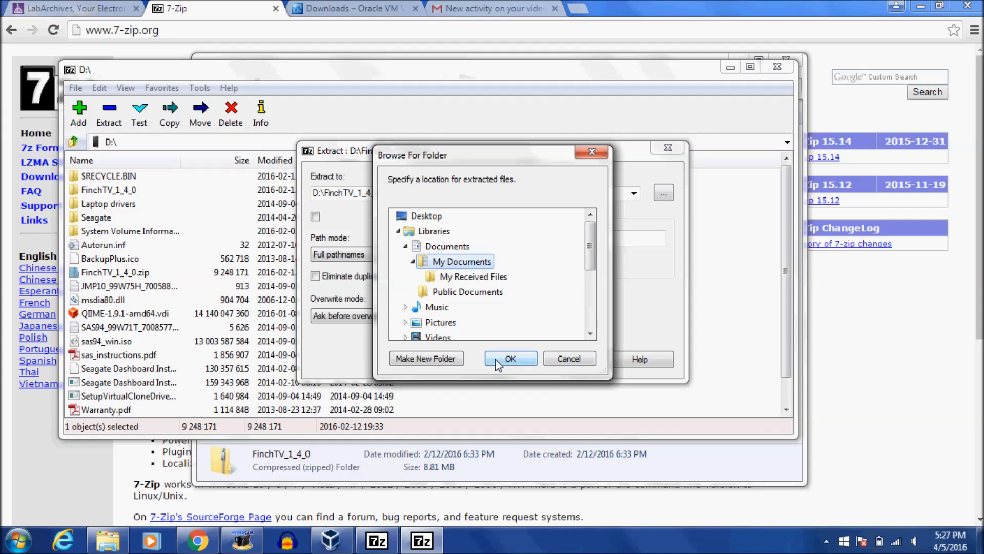
pyautogui.click(510, 359)
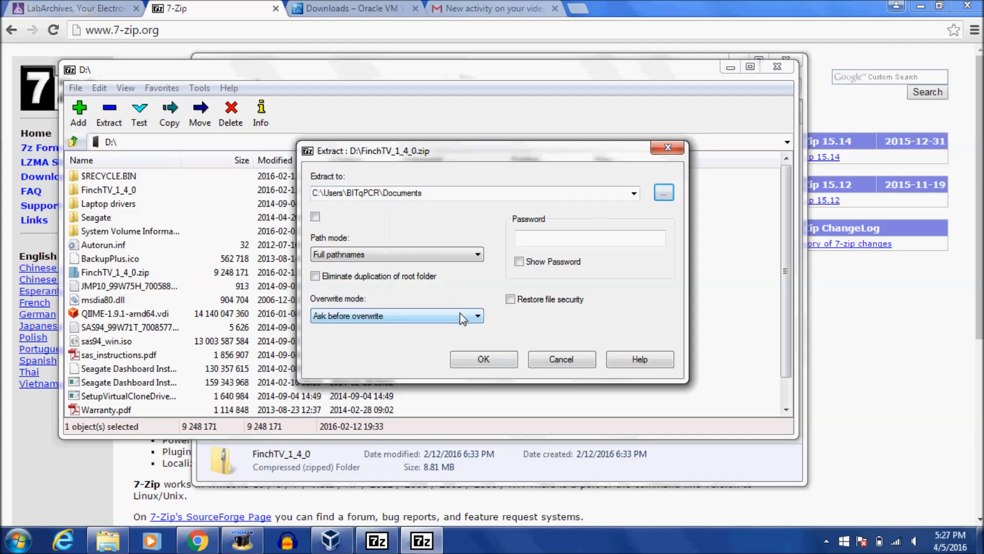
pyautogui.click(483, 359)
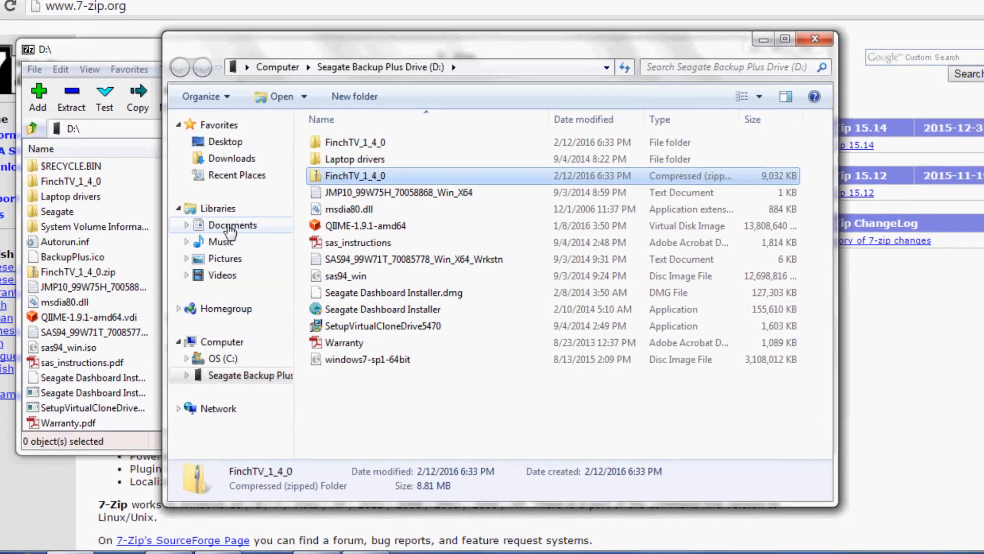
# Show the extracted FinchTV_1_4_0 folder inside the Documents library in Explorer.
pyautogui.click(233, 225)
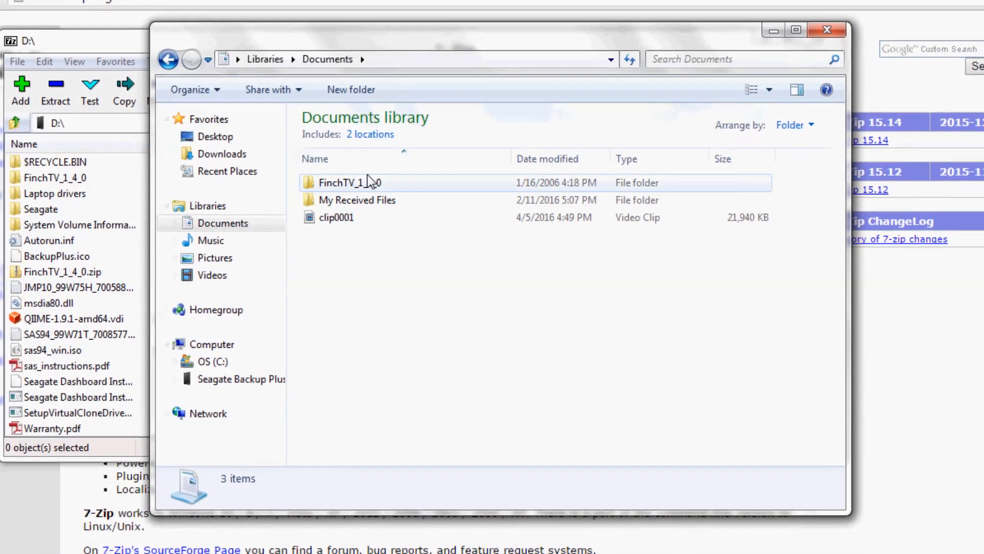
pyautogui.doubleClick(342, 182)
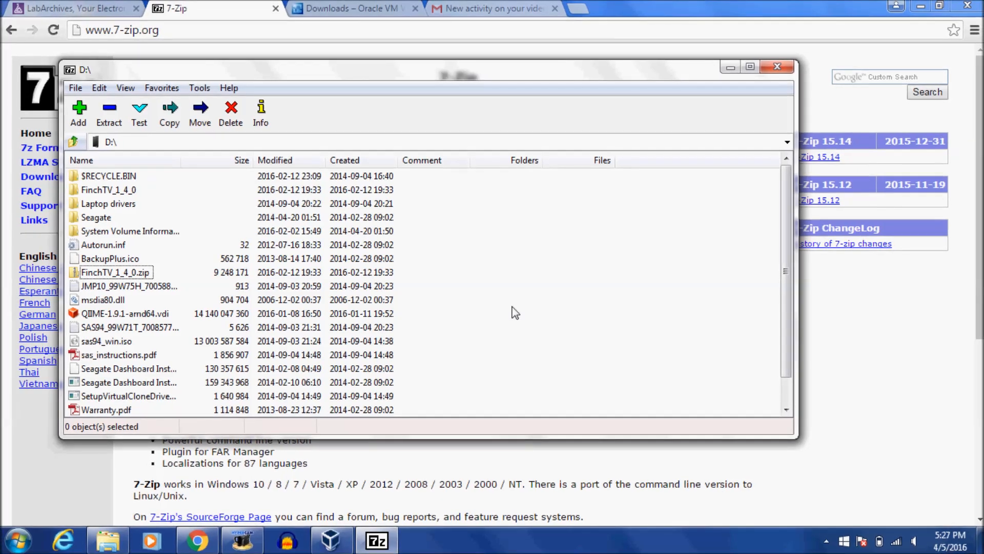
pyautogui.moveTo(461, 265)
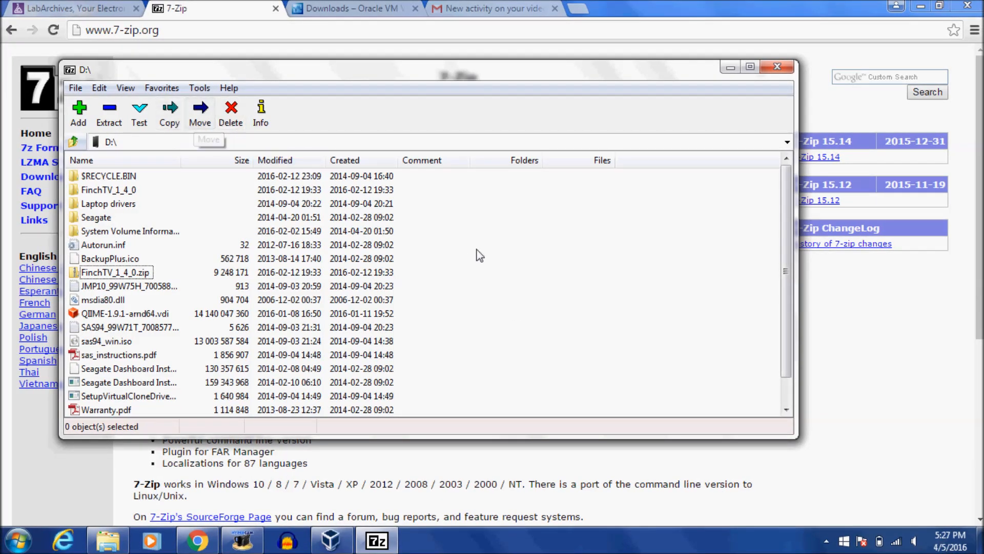
pyautogui.moveTo(476, 255)
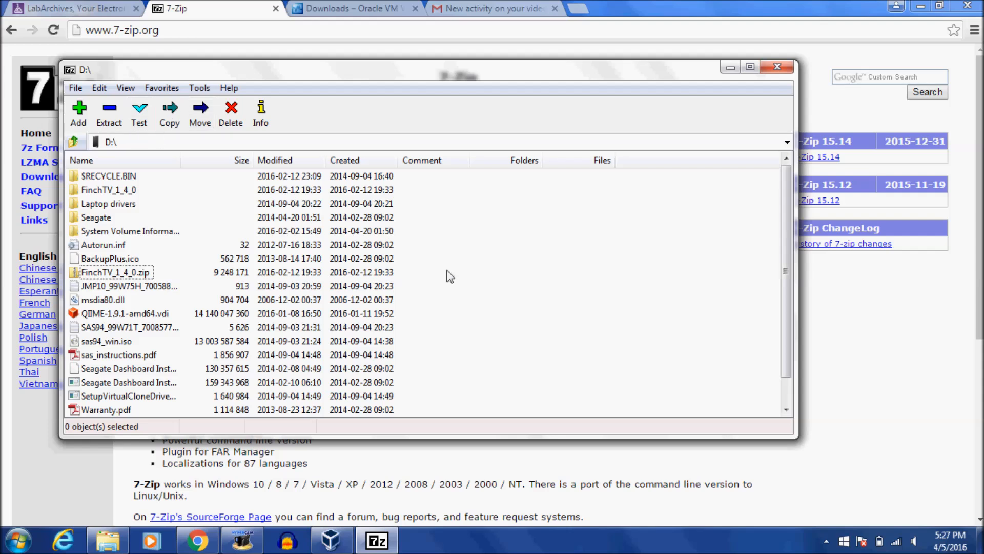
pyautogui.moveTo(157, 319)
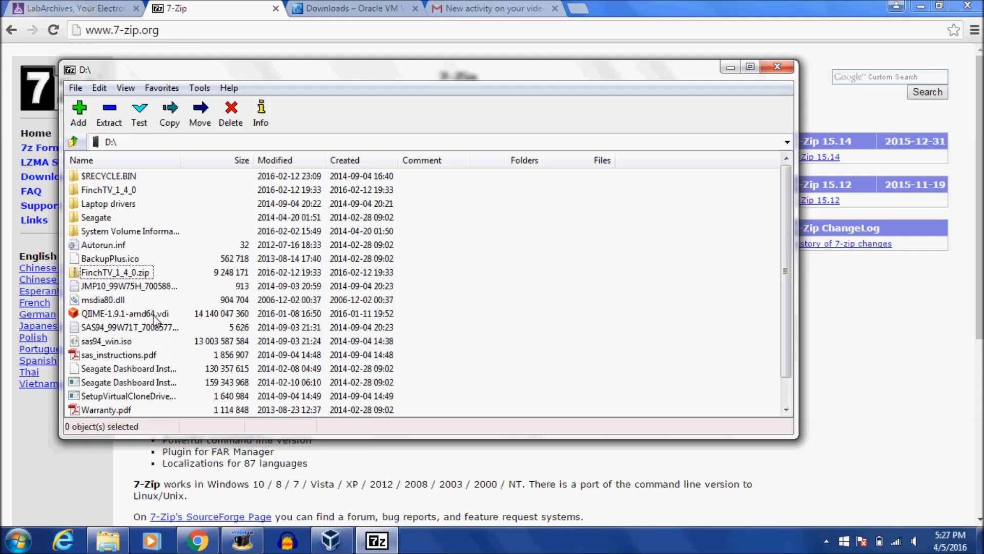
pyautogui.moveTo(591, 294)
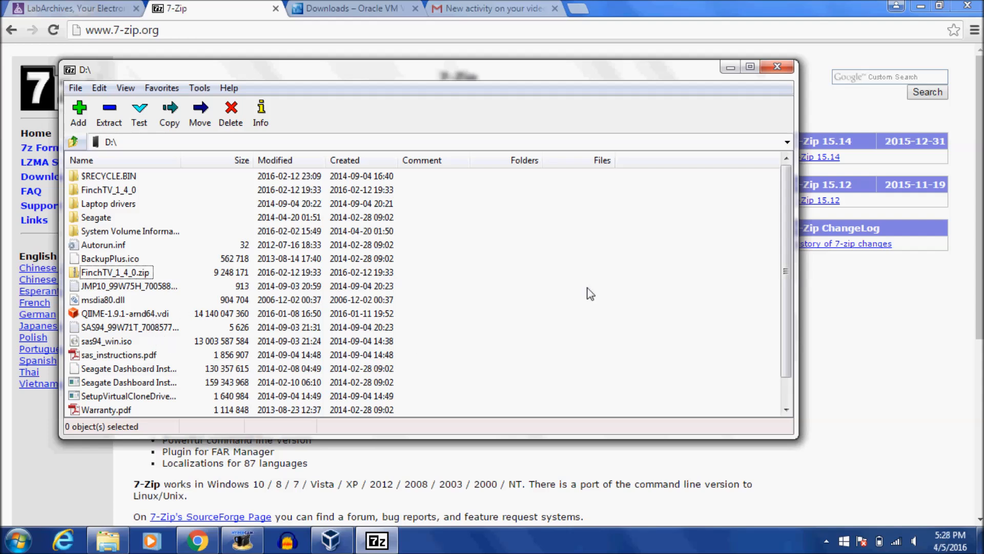